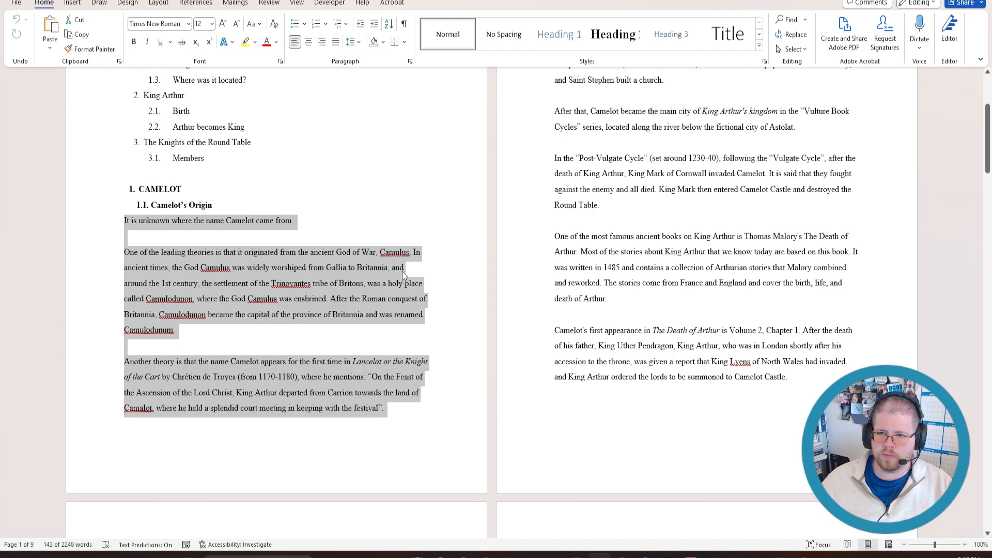
mouse_move(111, 365)
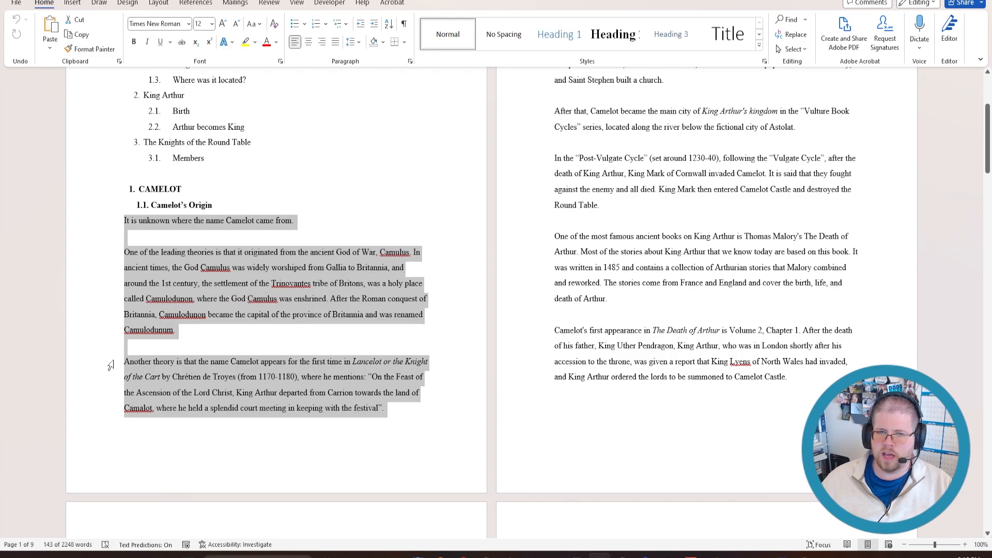
mouse_move(316, 363)
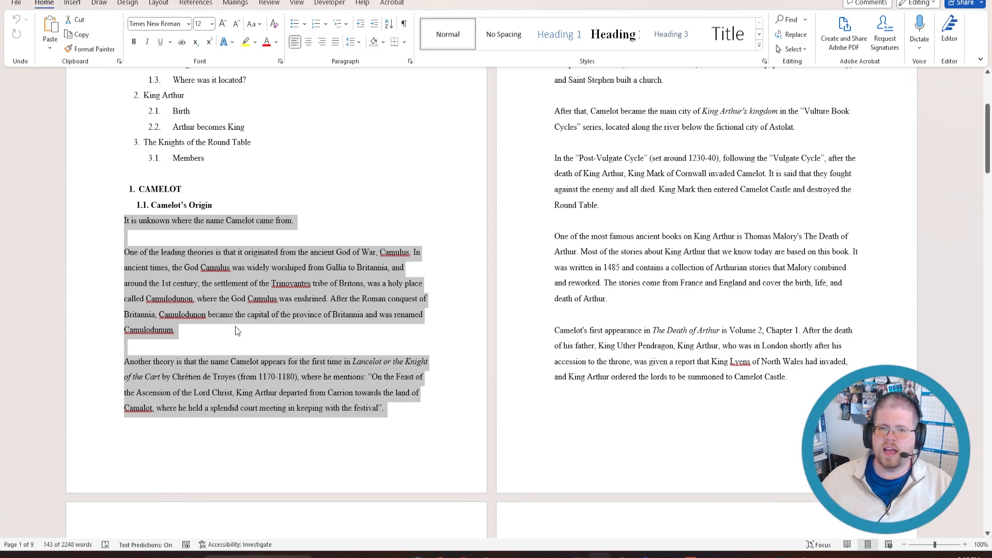
Switch from the Word essay on Camelot's origins over to ChatGPT in the browser
left_click(398, 410)
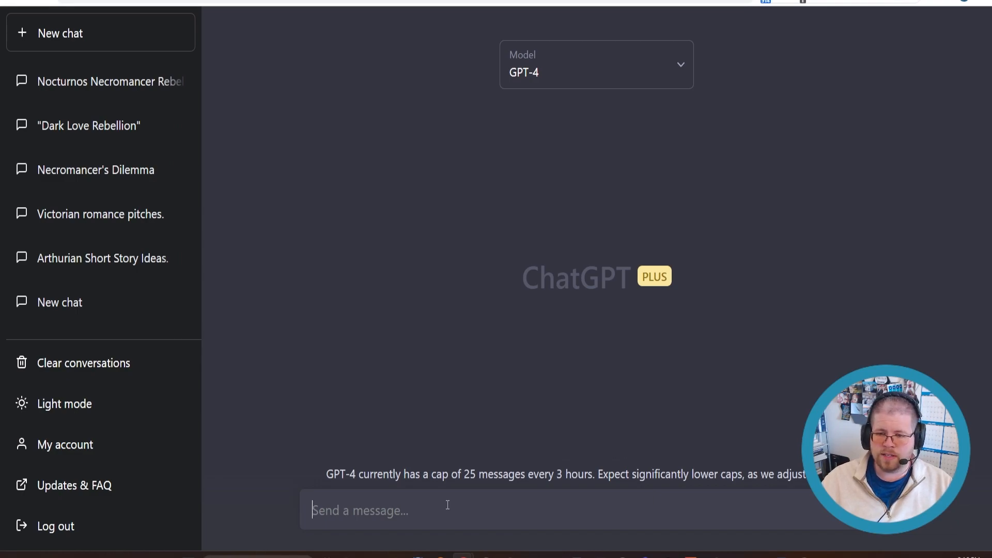
Write the prompt 'Improve the Flesch reading ease score of the following text:'
type("Improve the")
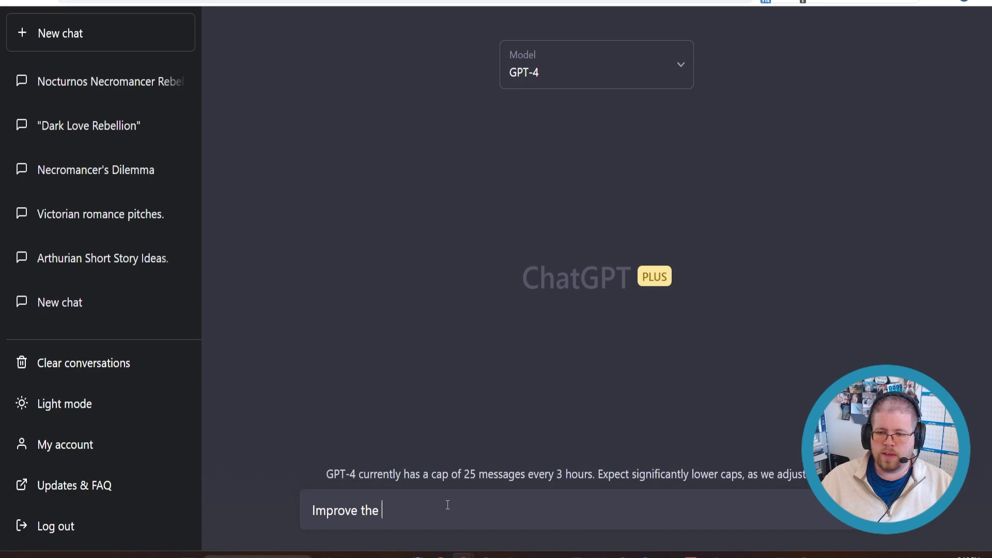
type("Flesch reading ease score of")
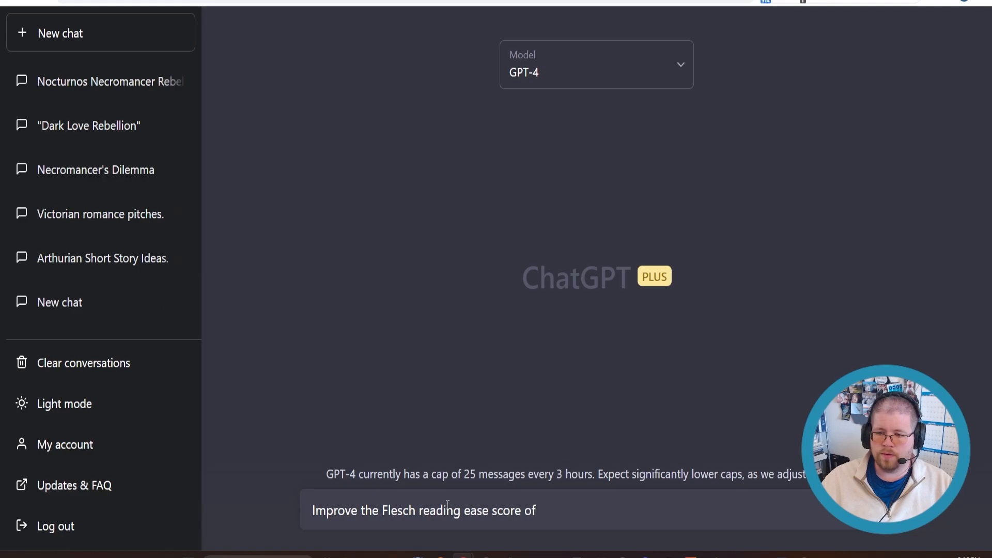
type("the following text:")
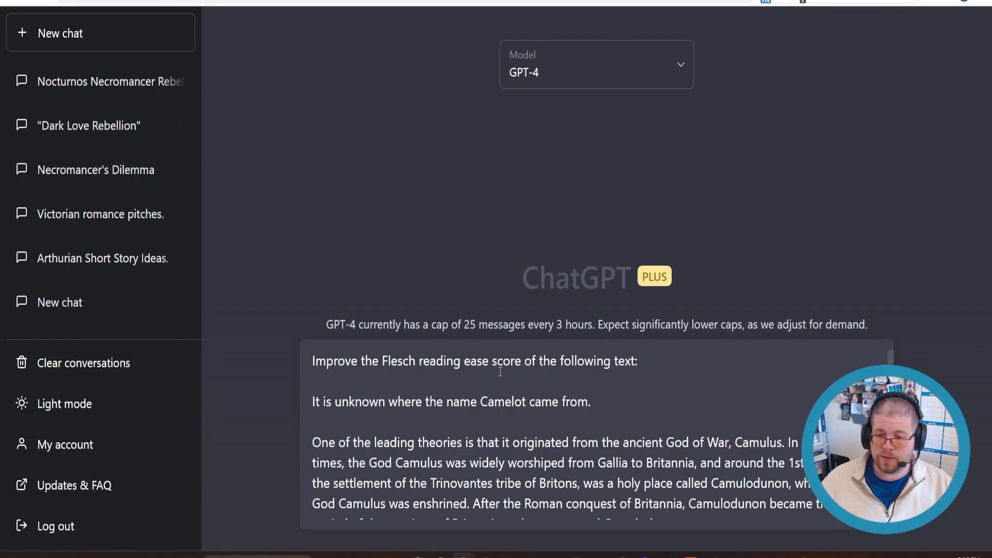
Review the pasted Camelot's Origin passage beneath the readability prompt before sending
scroll("down", 3)
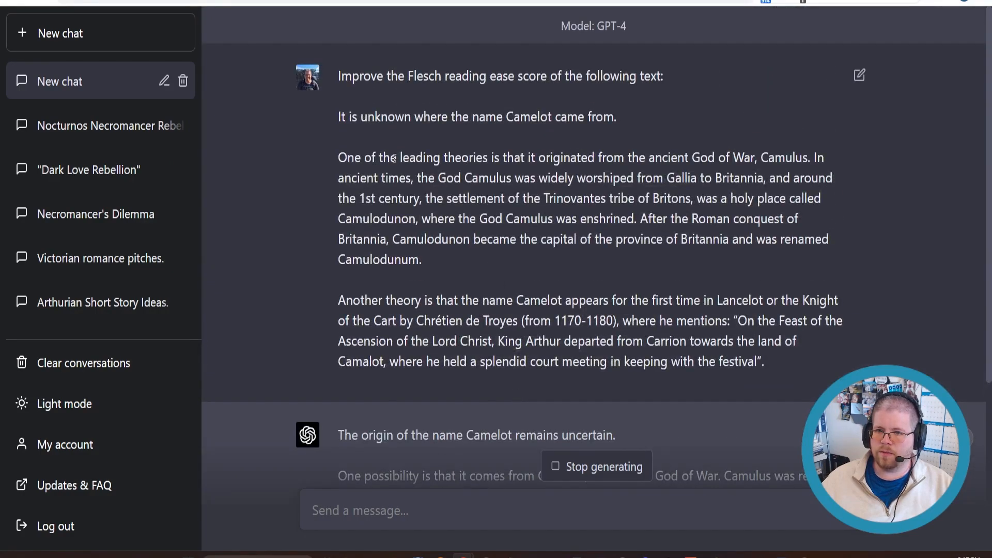
Read GPT-4's simplified rewrite of the Camelot origin passage as it generates
scroll("down", 3)
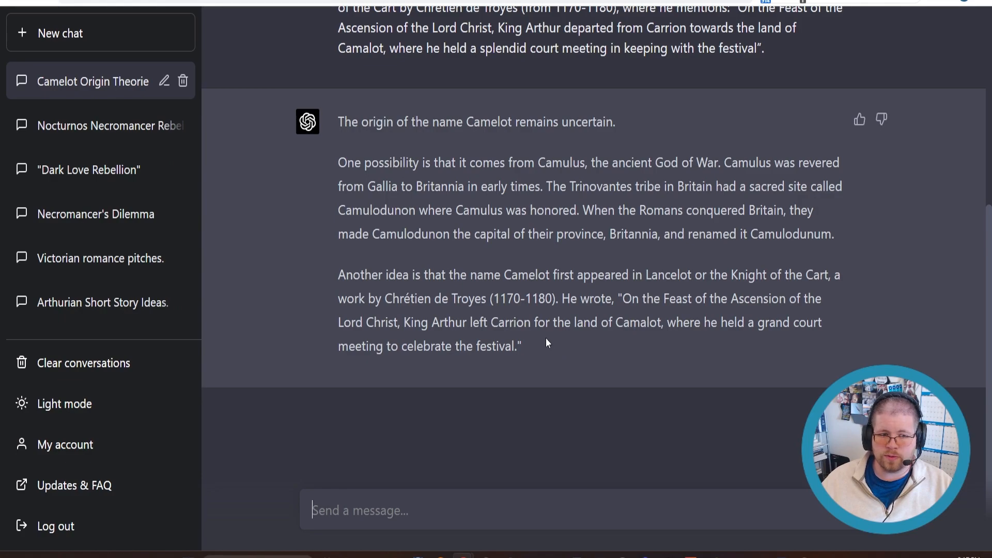
mouse_move(530, 343)
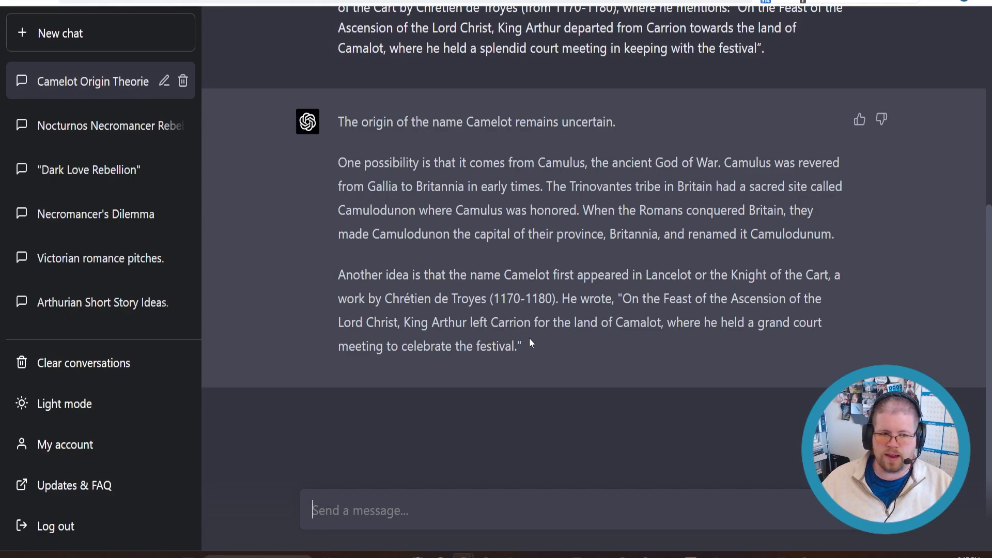